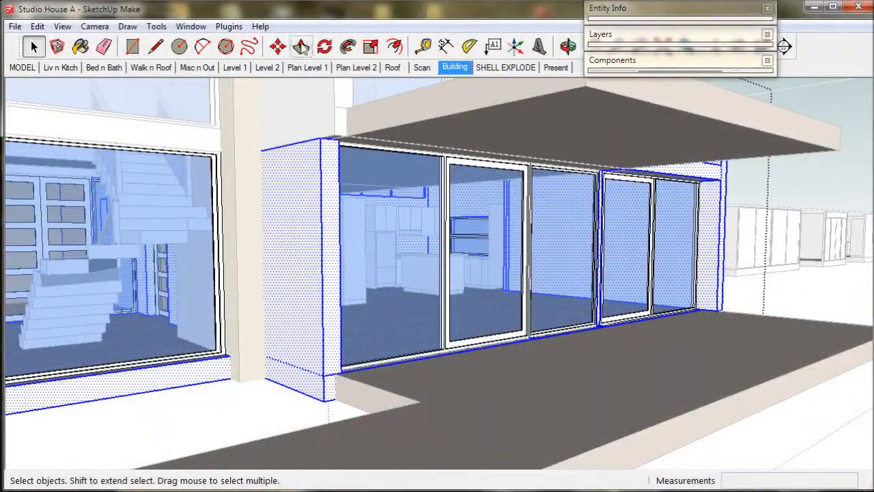
Step: Push the wall end beside the sliding doors out into a thicker block
{"action": "left_click", "coordinate": [302, 47]}
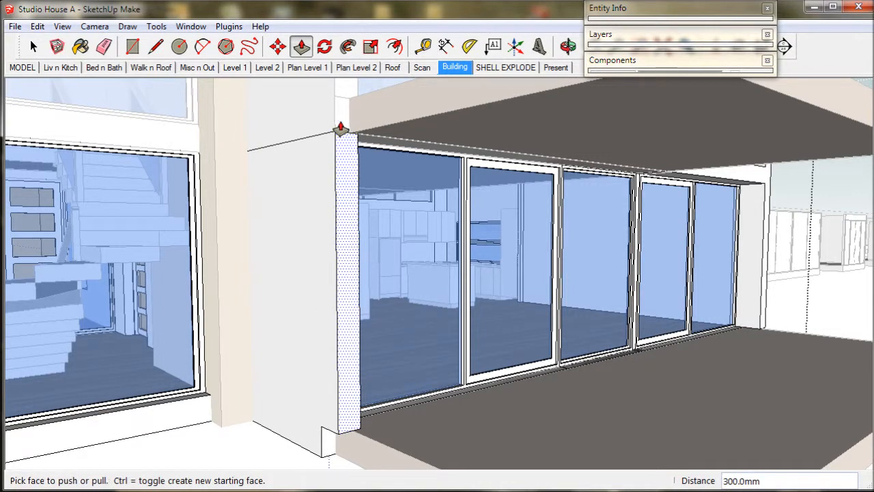
{"action": "mouse_move", "coordinate": [310, 448]}
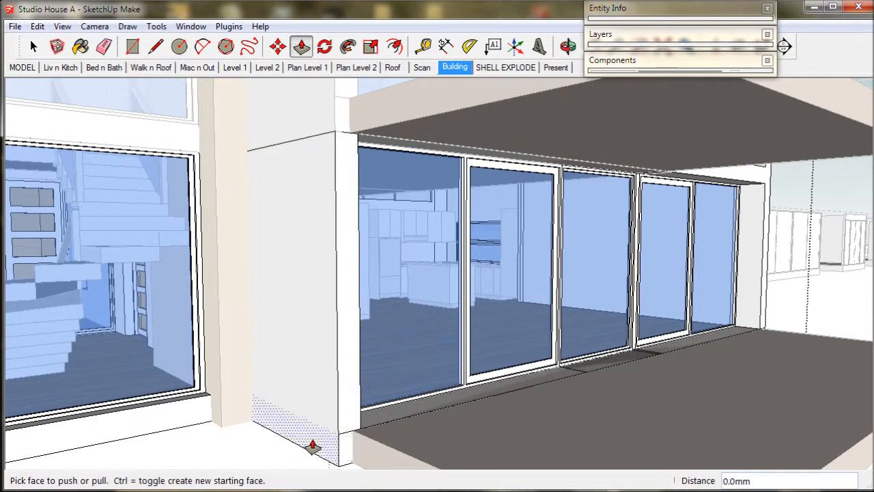
{"action": "left_click", "coordinate": [33, 46]}
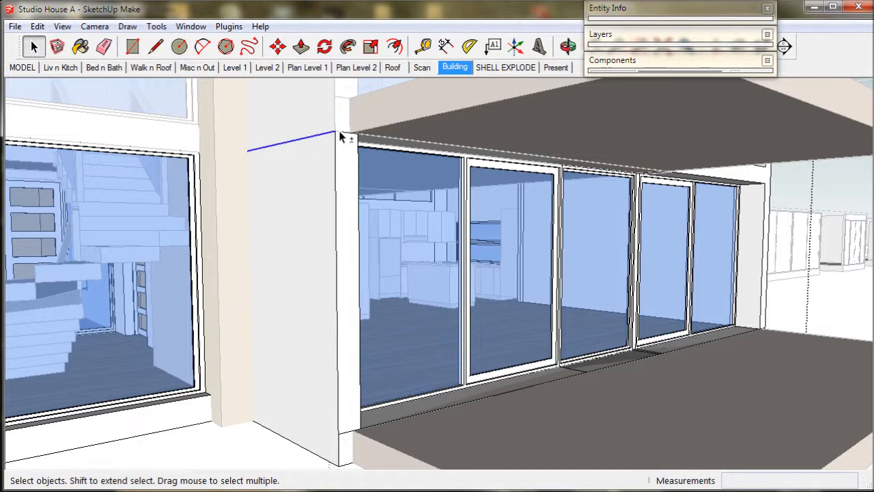
{"action": "mouse_move", "coordinate": [350, 336]}
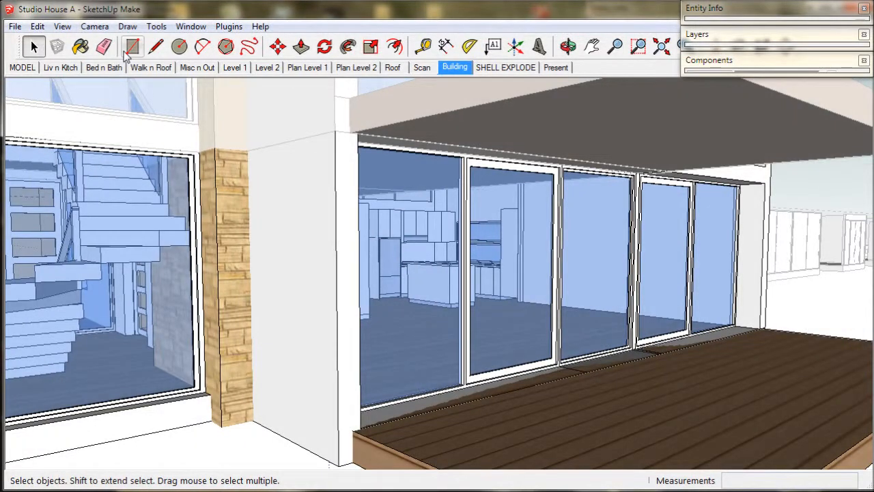
Step: Draw a rectangle from the wall's top corner to the deck edge and extrude it into a solid post
{"action": "left_click", "coordinate": [132, 46]}
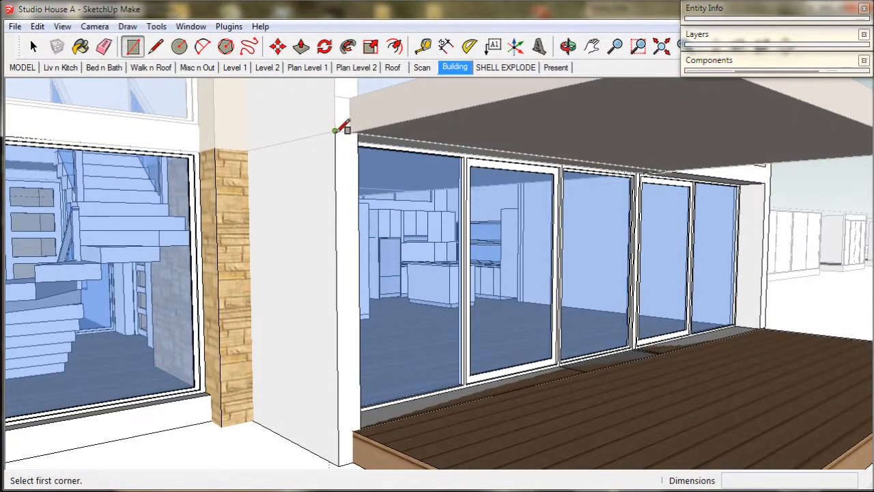
{"action": "left_click", "coordinate": [334, 130]}
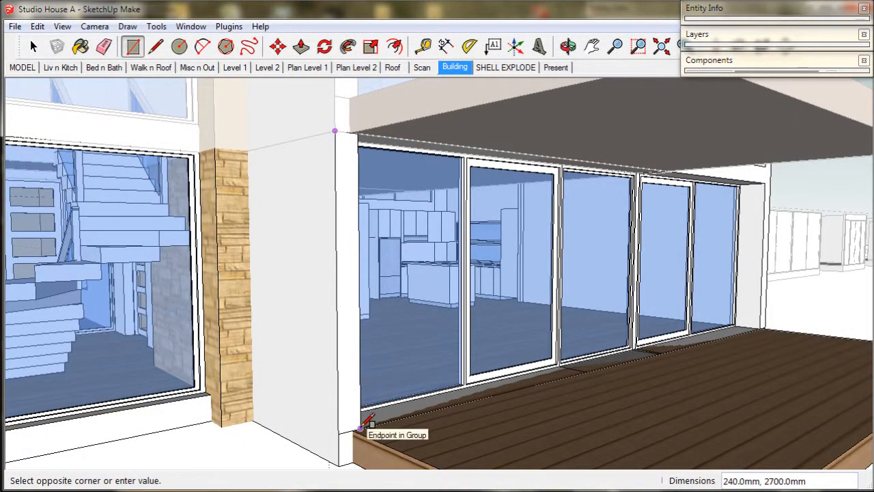
{"action": "left_click", "coordinate": [301, 45]}
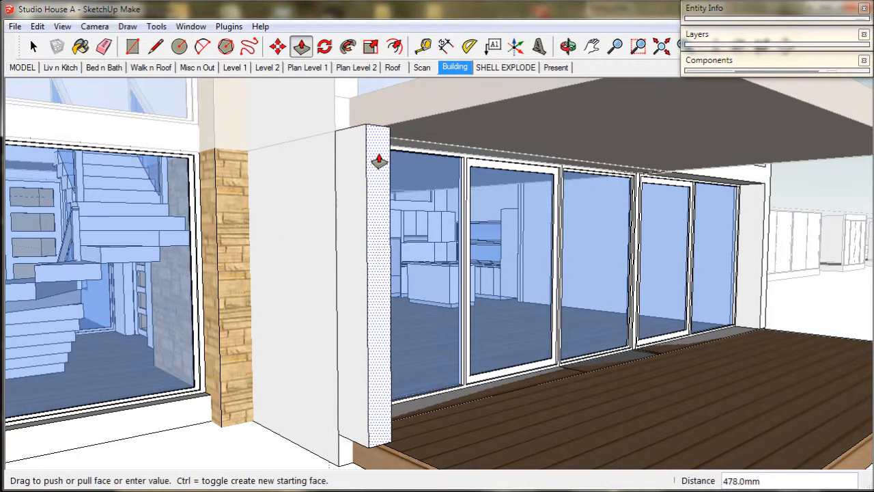
{"action": "left_click_drag", "start_coordinate": [380, 162], "coordinate": [128, 84]}
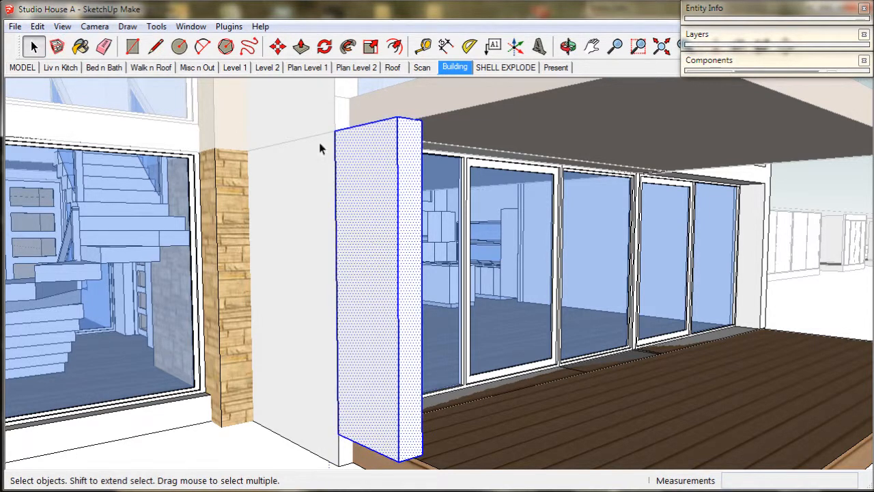
Step: Make the post a group on the decks layer, named 'post'
{"action": "left_click", "coordinate": [37, 26]}
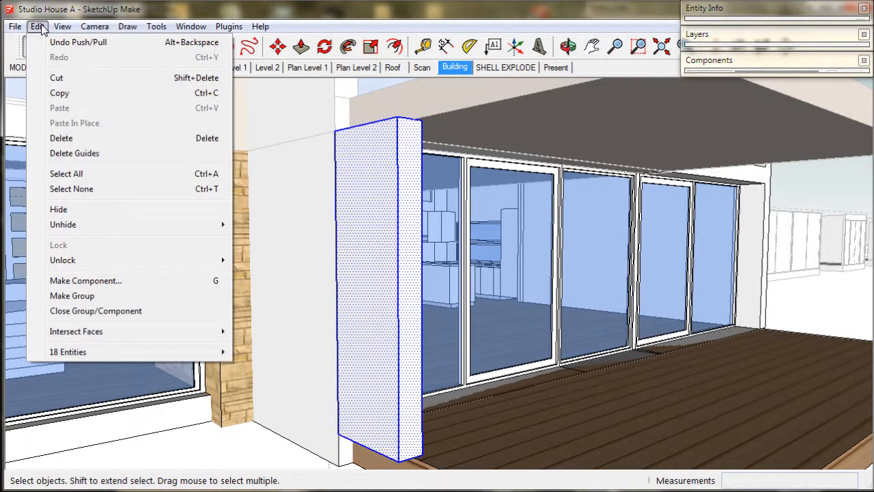
{"action": "mouse_move", "coordinate": [72, 296]}
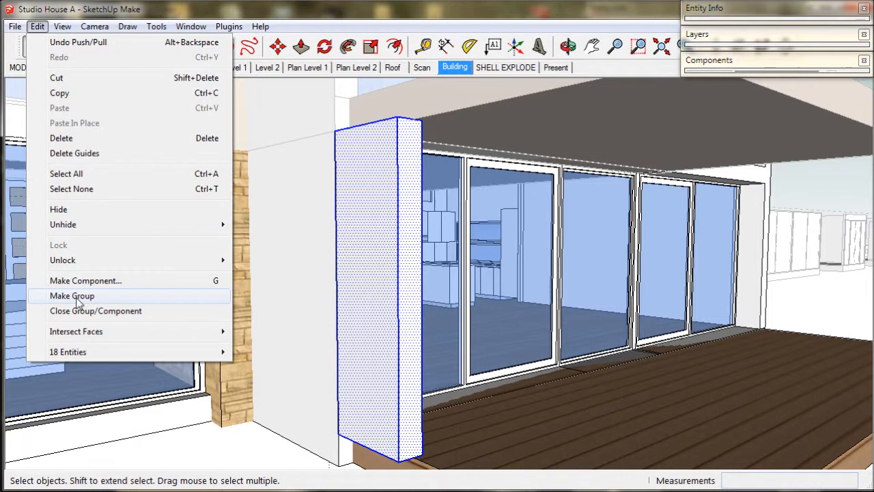
{"action": "left_click", "coordinate": [72, 295]}
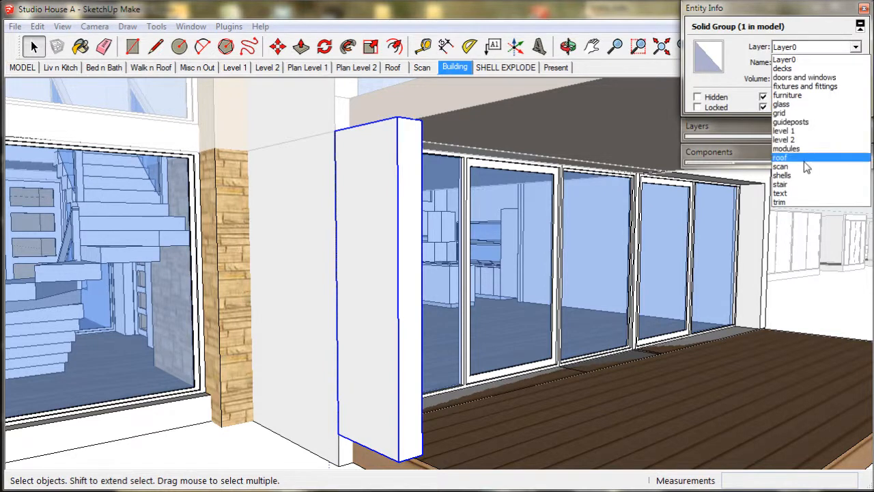
{"action": "mouse_move", "coordinate": [791, 122]}
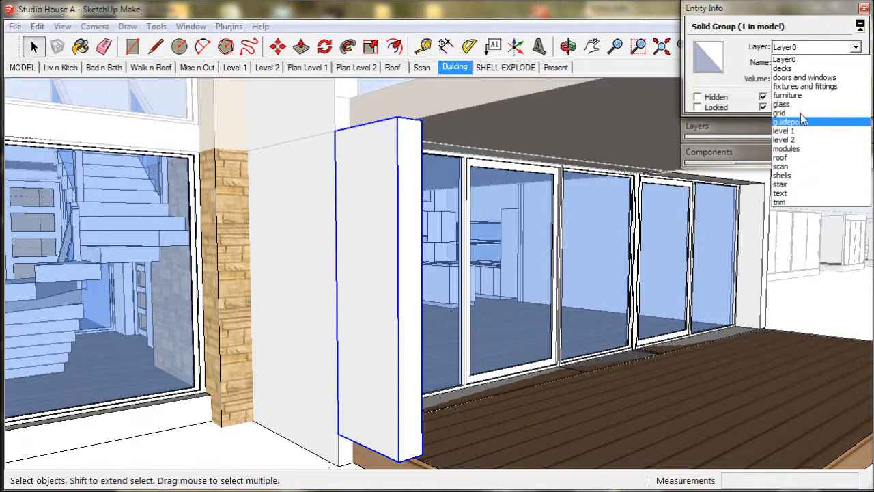
{"action": "left_click", "coordinate": [783, 67]}
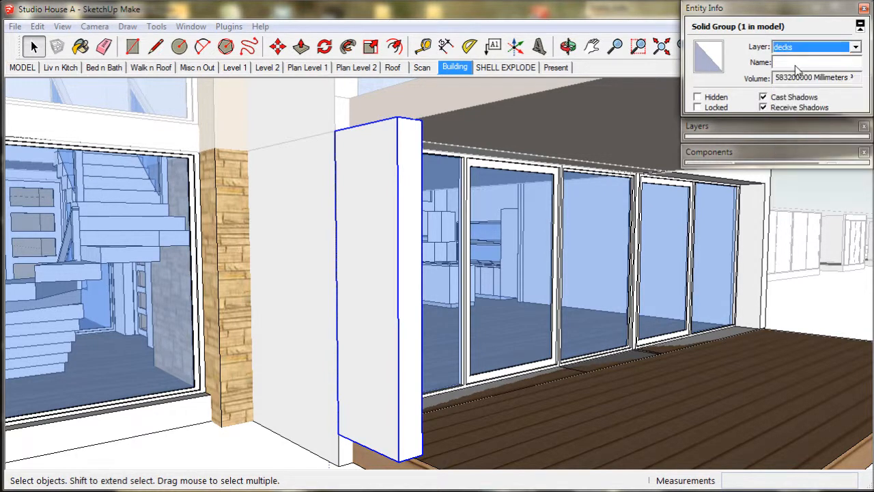
{"action": "left_click", "coordinate": [813, 63]}
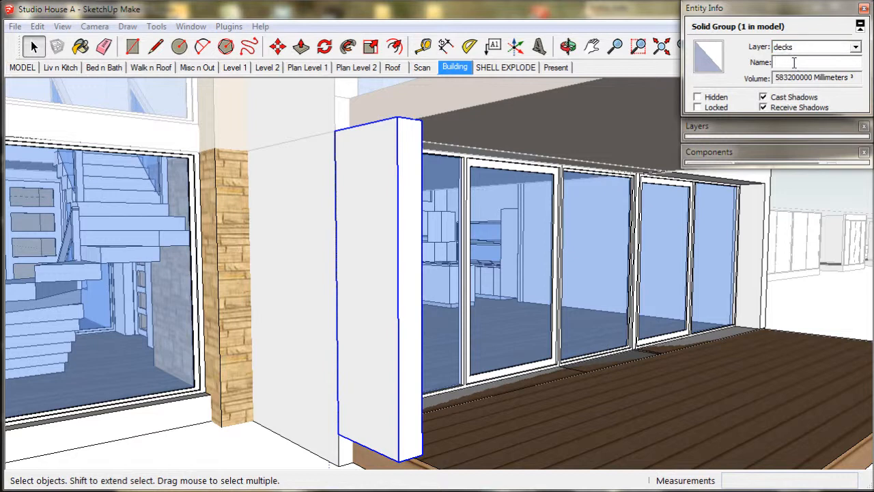
{"action": "type", "text": "post"}
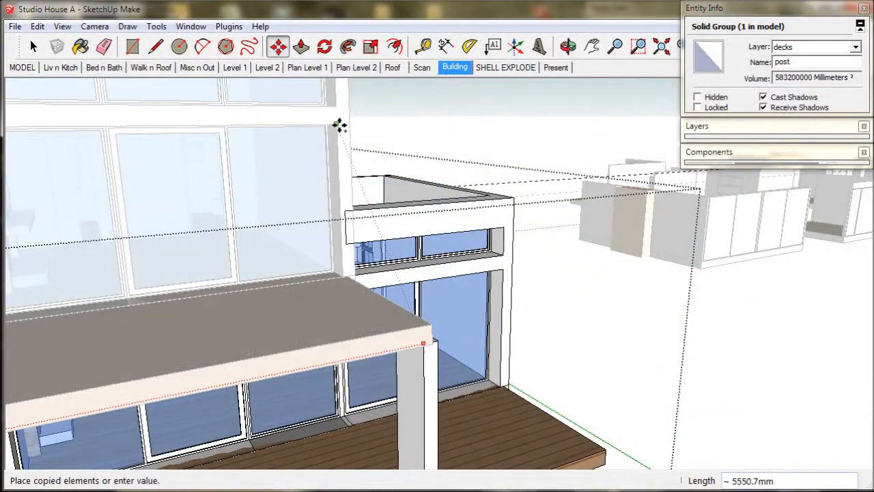
Step: Place the copied post and push its top face to 950 mm
{"action": "key", "text": "Escape"}
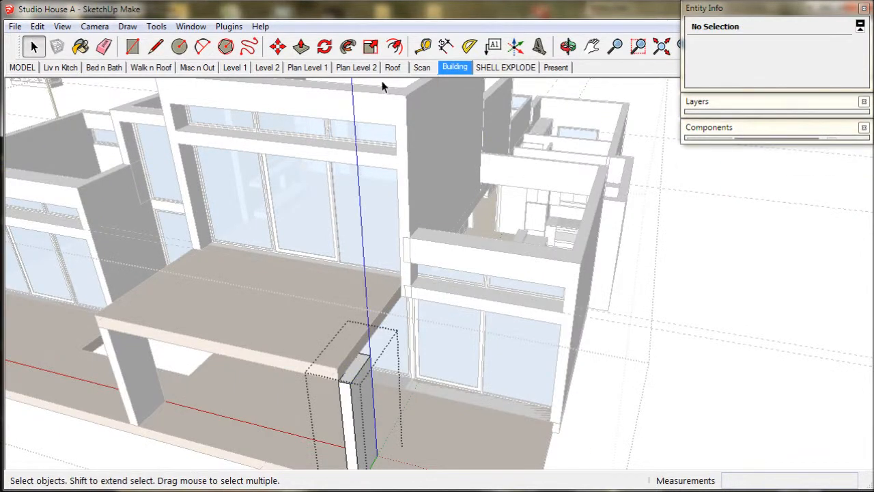
{"action": "left_click", "coordinate": [302, 47]}
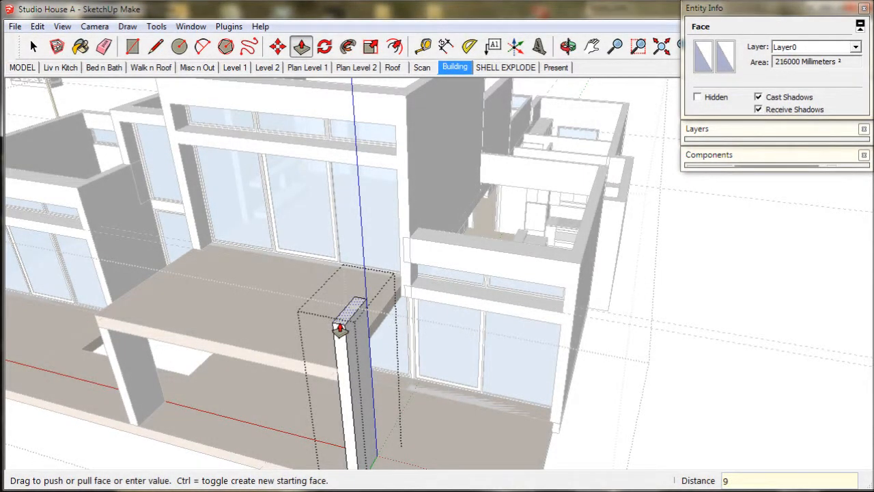
{"action": "type", "text": "950"}
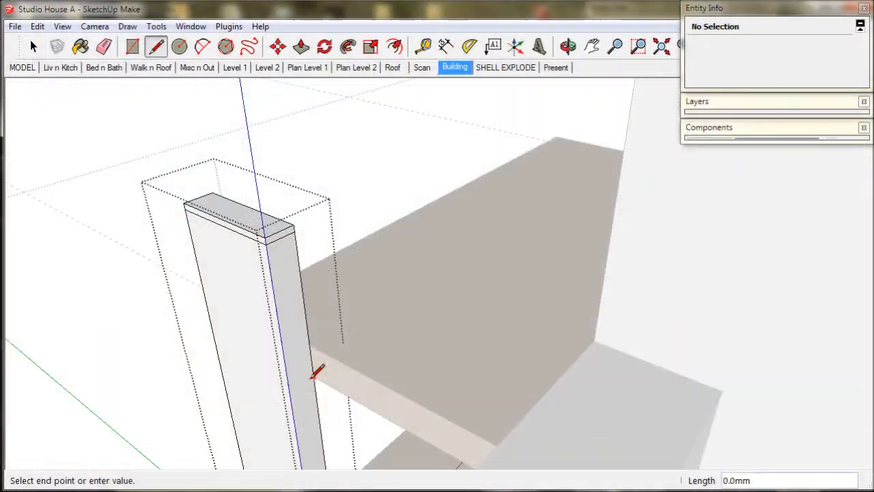
{"action": "mouse_move", "coordinate": [304, 383]}
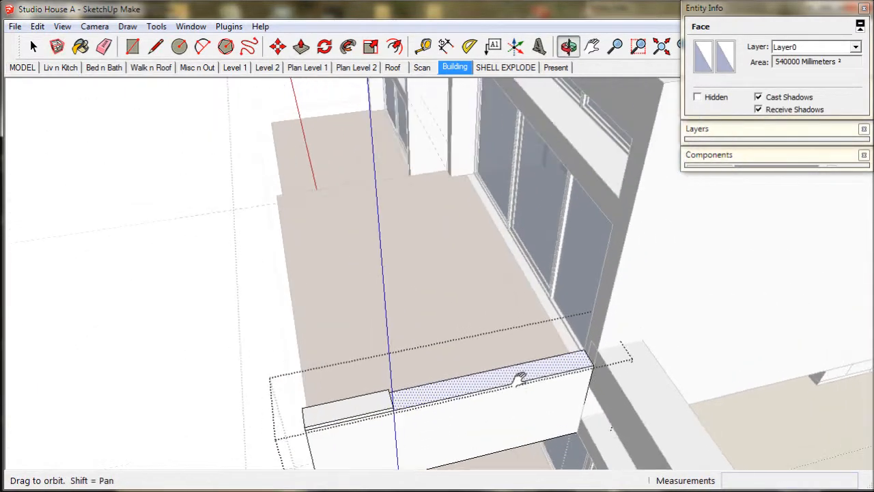
Step: Raise the balcony wall to handrail height and draw 2250 mm edges on the wall face and under the overhang
{"action": "left_click", "coordinate": [301, 46]}
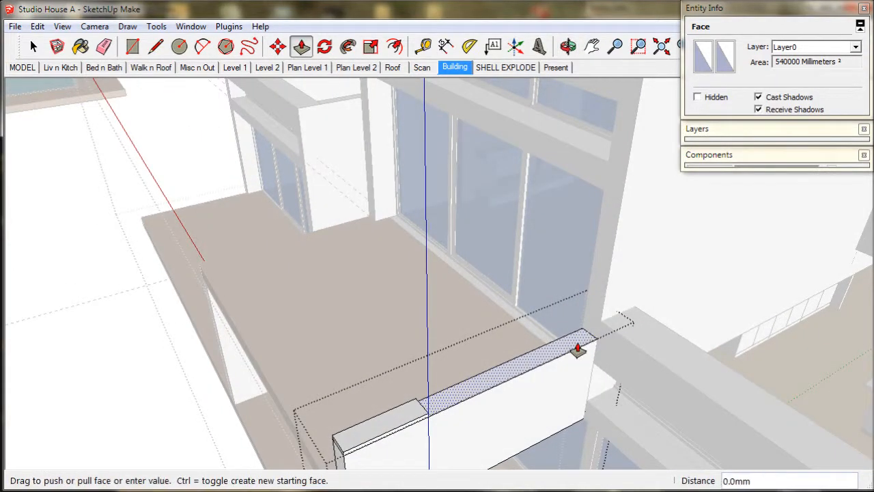
{"action": "left_click_drag", "start_coordinate": [577, 348], "coordinate": [572, 209]}
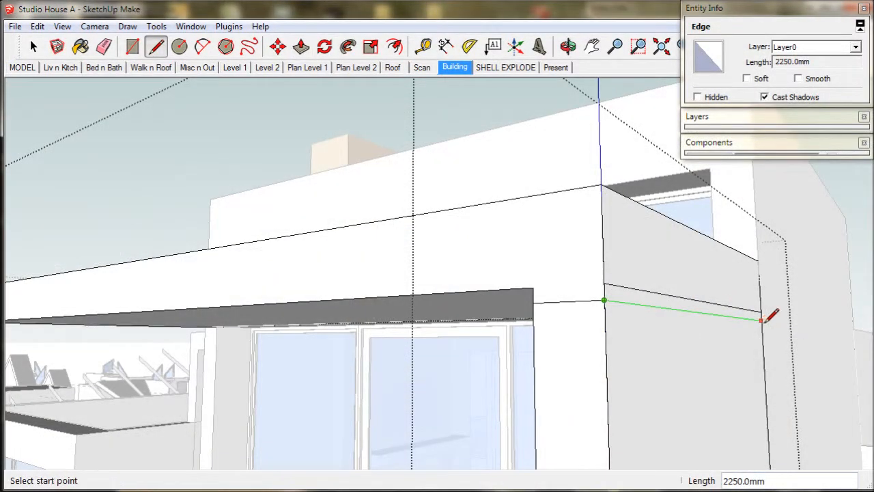
{"action": "left_click", "coordinate": [603, 301]}
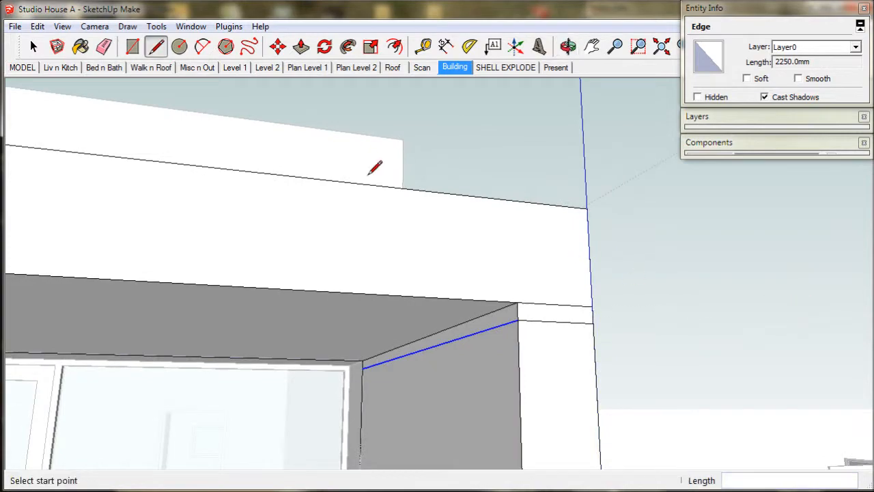
{"action": "left_click", "coordinate": [301, 46]}
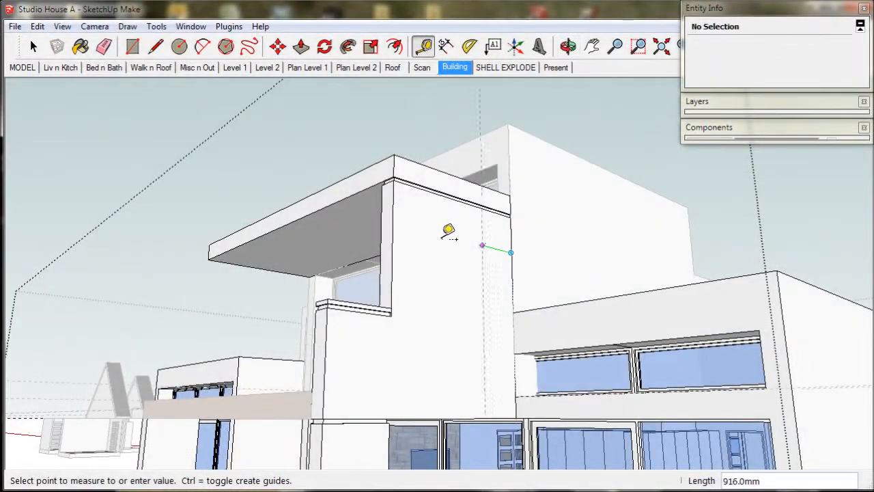
{"action": "mouse_move", "coordinate": [441, 231]}
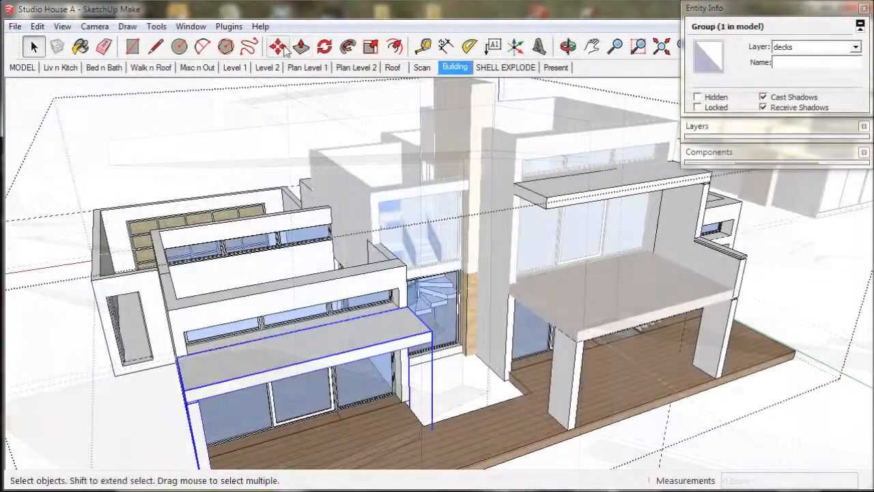
Step: Copy the veranda roof group, shrink it, and place the canopy against the house wall
{"action": "left_click", "coordinate": [278, 46]}
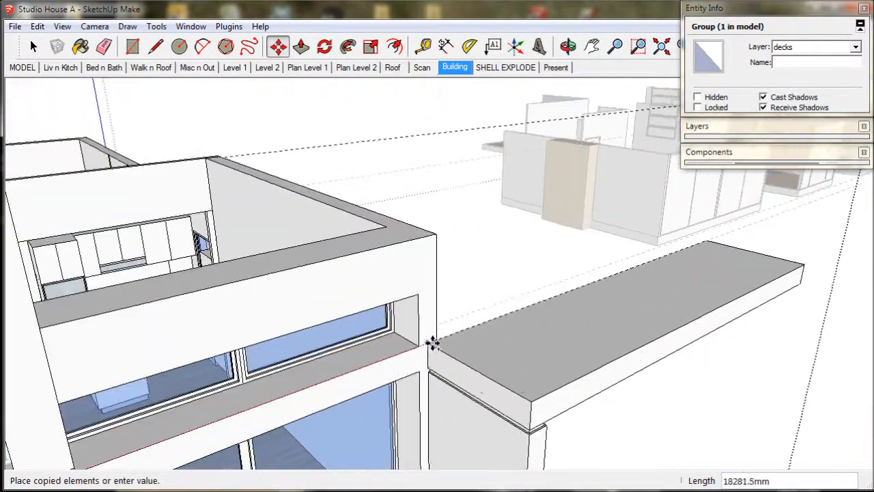
{"action": "right_click", "coordinate": [458, 348]}
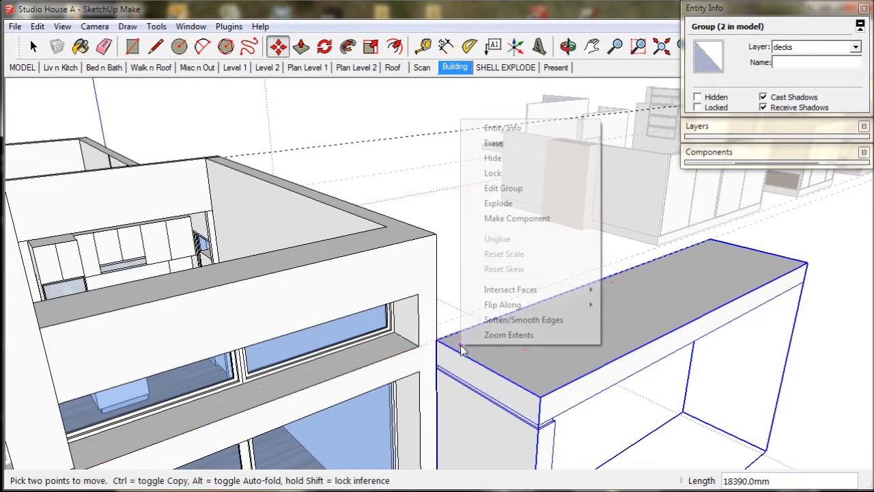
{"action": "mouse_move", "coordinate": [503, 305]}
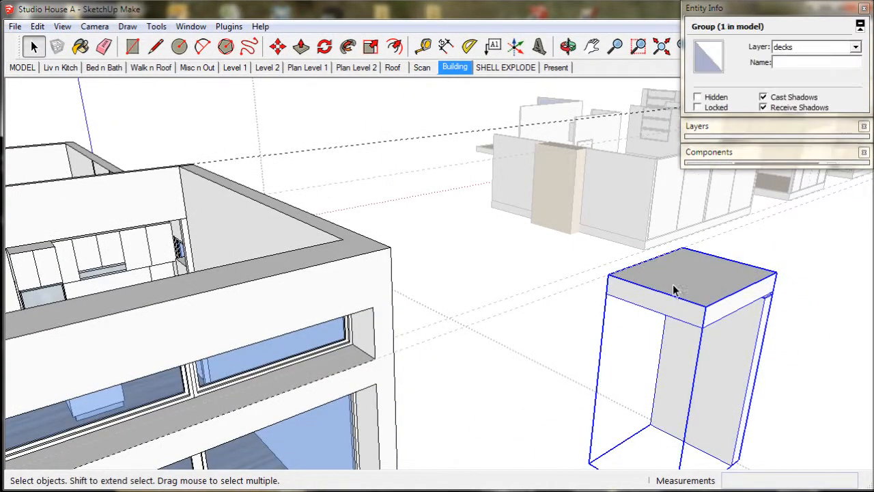
{"action": "left_click", "coordinate": [277, 46]}
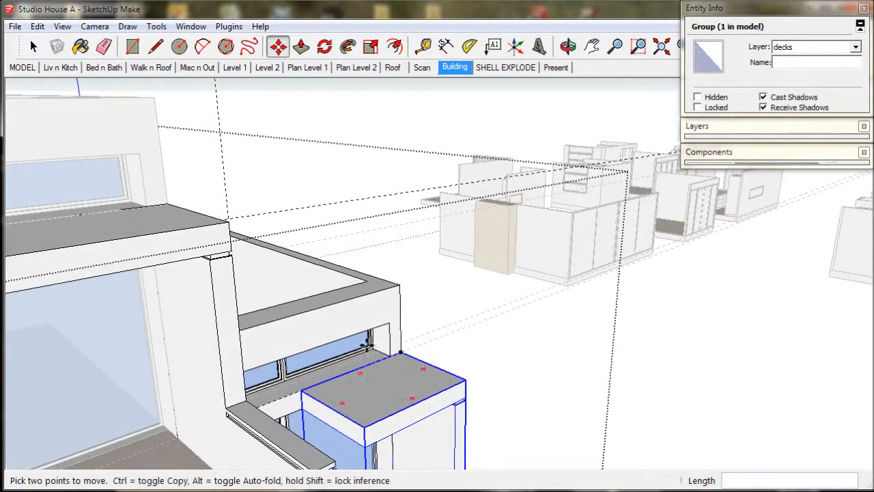
{"action": "left_click", "coordinate": [33, 46]}
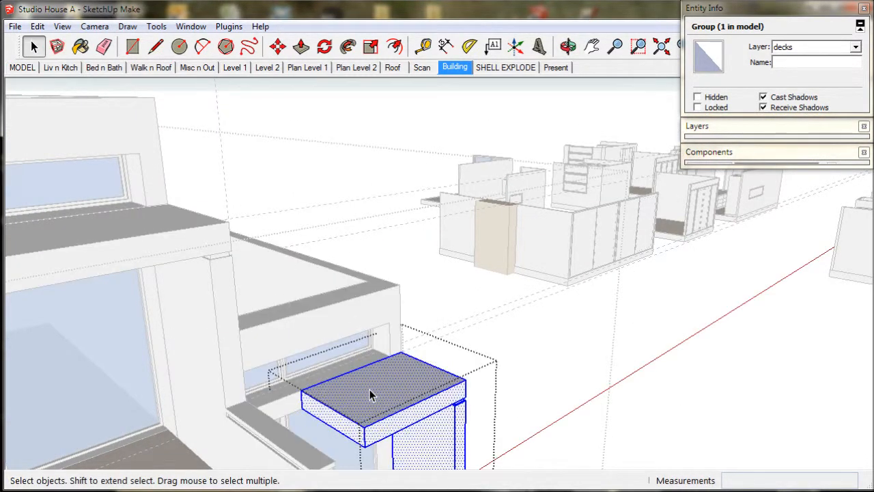
{"action": "left_click", "coordinate": [301, 46]}
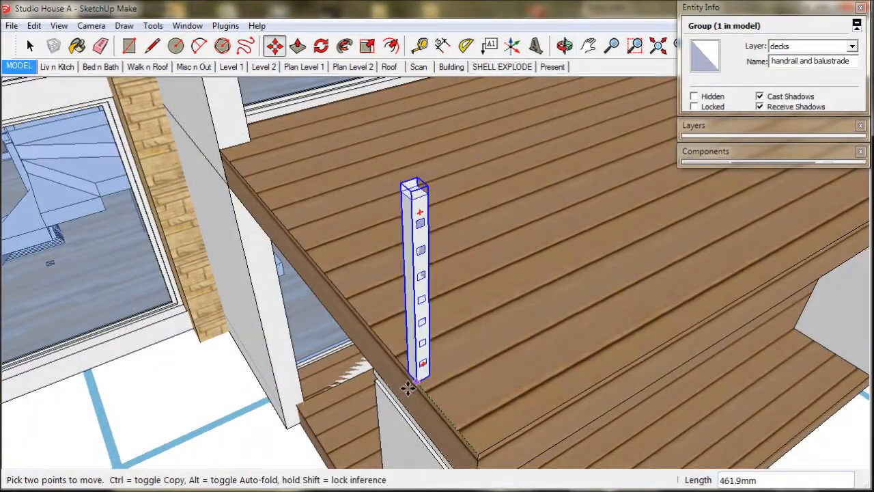
Step: Move the handrail and balustrade upright onto the balcony deck corner
{"action": "left_click_drag", "start_coordinate": [416, 383], "coordinate": [239, 171]}
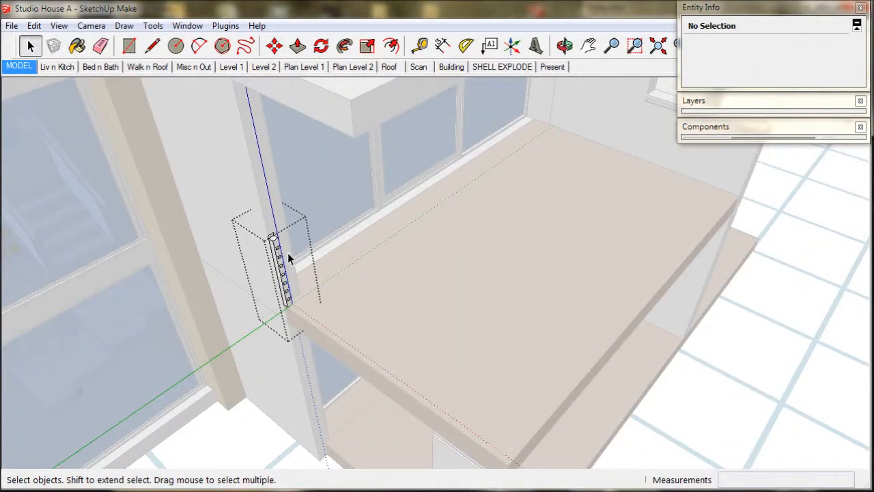
{"action": "left_click", "coordinate": [152, 46]}
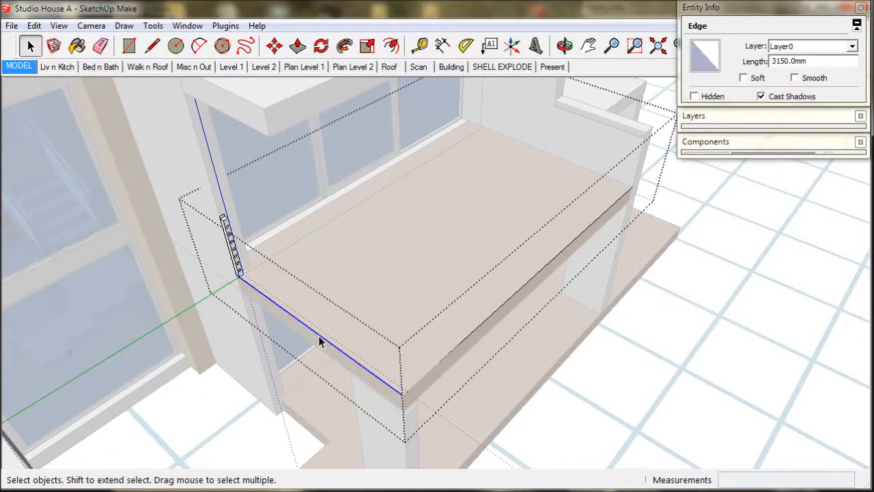
Step: Sweep a rail profile from the corner post along both balcony edges with Follow Me
{"action": "left_click", "coordinate": [422, 384]}
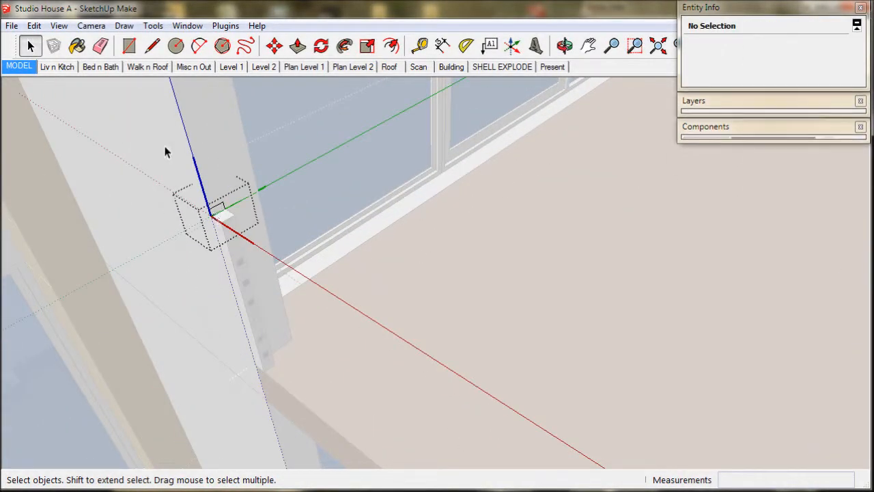
{"action": "left_click", "coordinate": [34, 26]}
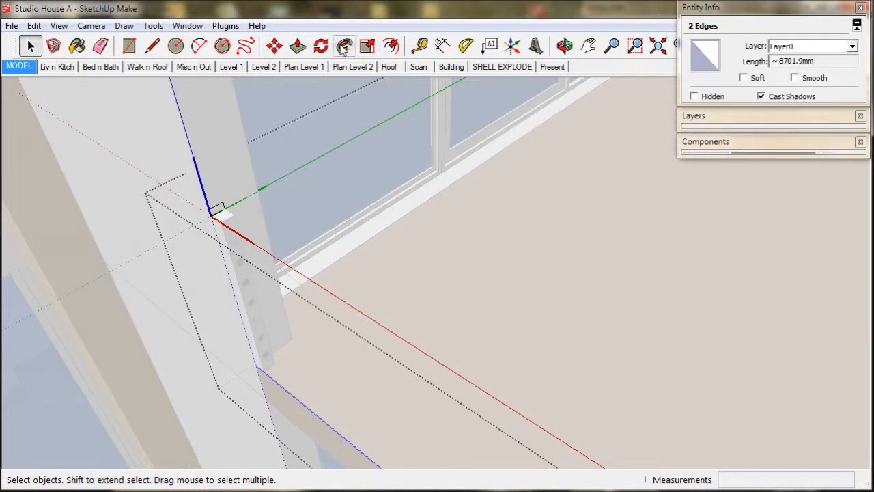
{"action": "left_click", "coordinate": [345, 46]}
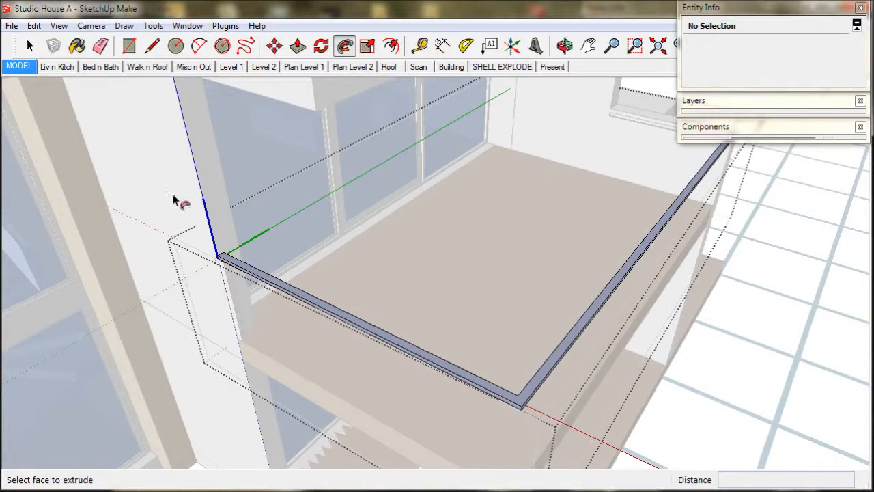
{"action": "left_click", "coordinate": [30, 46]}
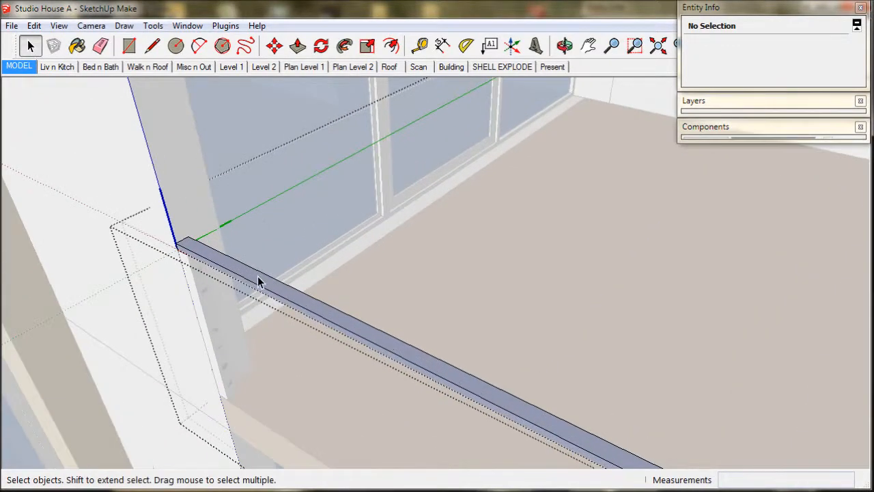
{"action": "right_click", "coordinate": [260, 280]}
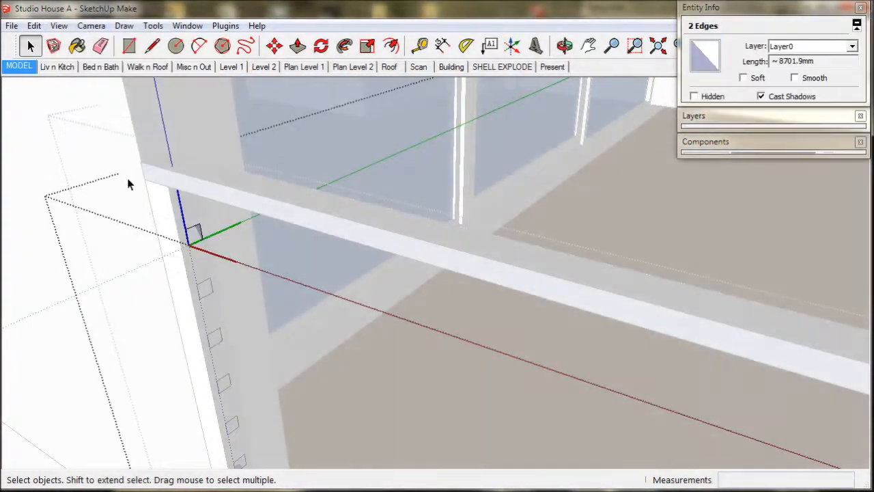
Step: Sweep a bar profile along the balcony edges with Follow Me
{"action": "left_click", "coordinate": [345, 46]}
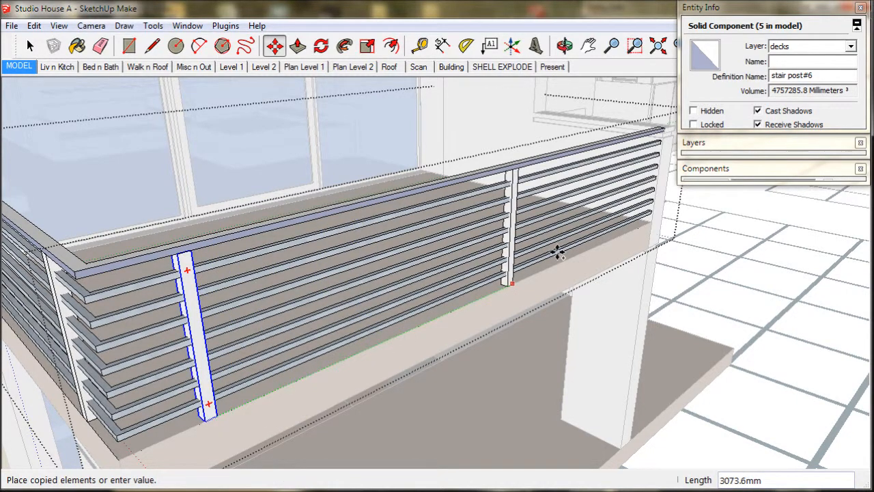
{"action": "mouse_move", "coordinate": [652, 226]}
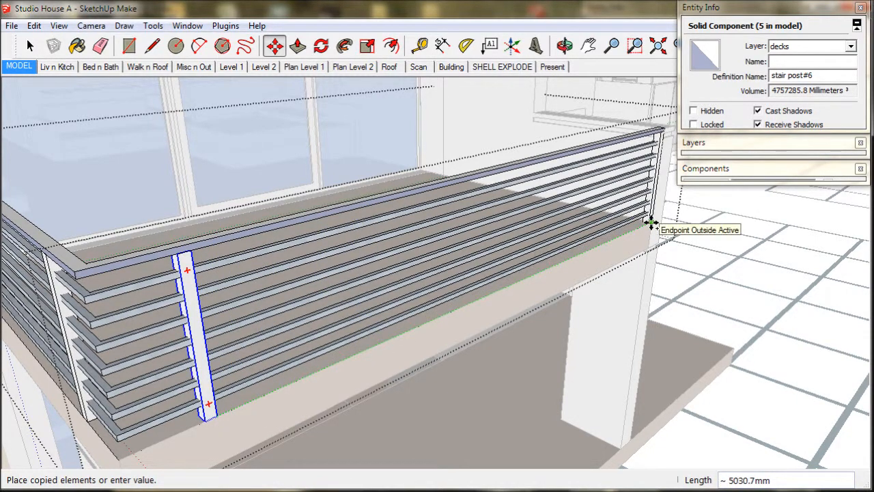
Step: Place a post copy at the balustrade's far end and raise the glazing base 150 mm
{"action": "left_click", "coordinate": [652, 225]}
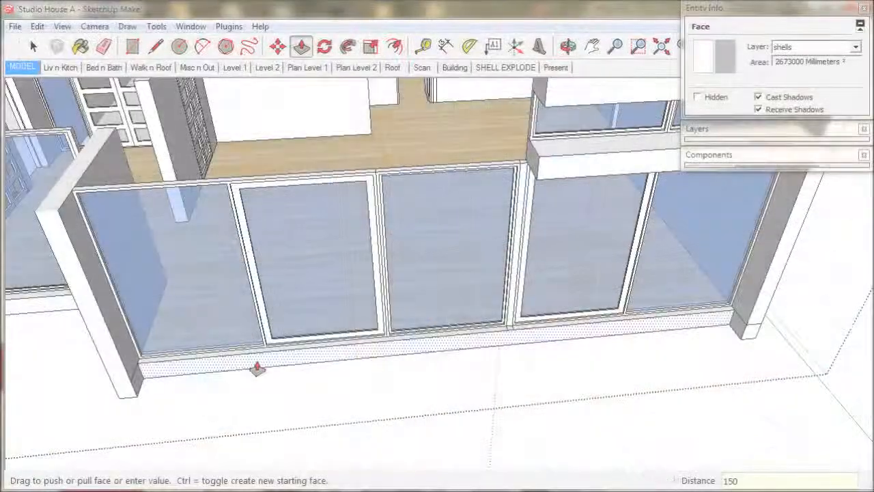
{"action": "left_click", "coordinate": [33, 46]}
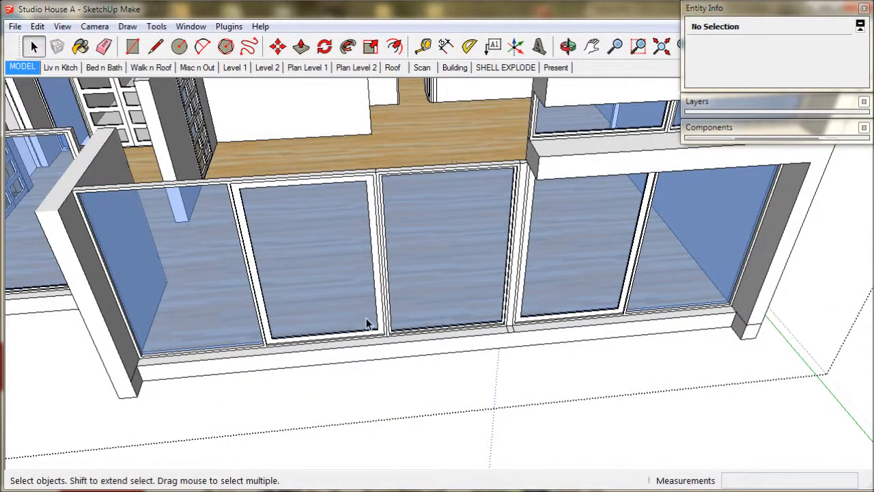